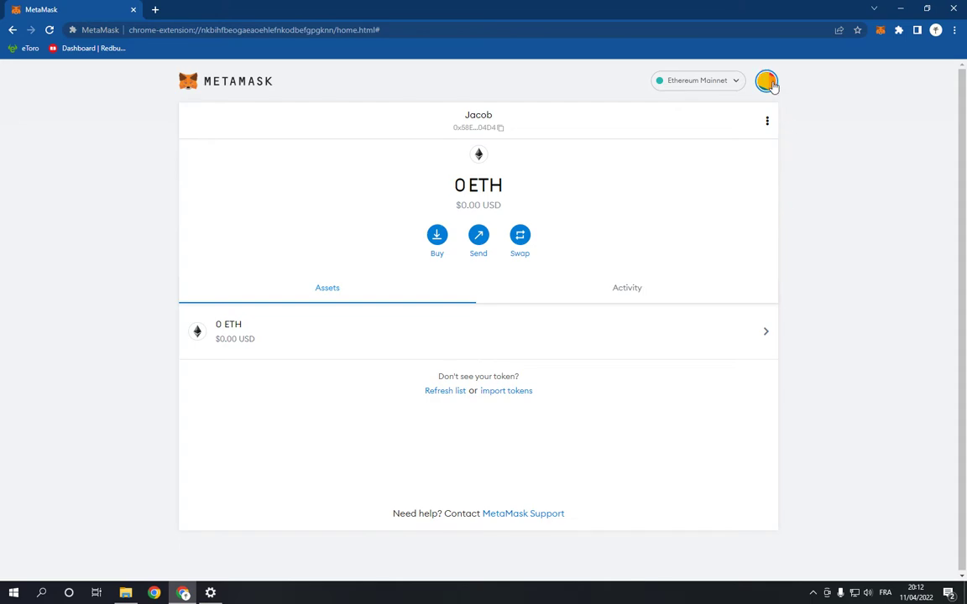
- Reveal the My Accounts menu from the top-right account avatar
left_click(765, 80)
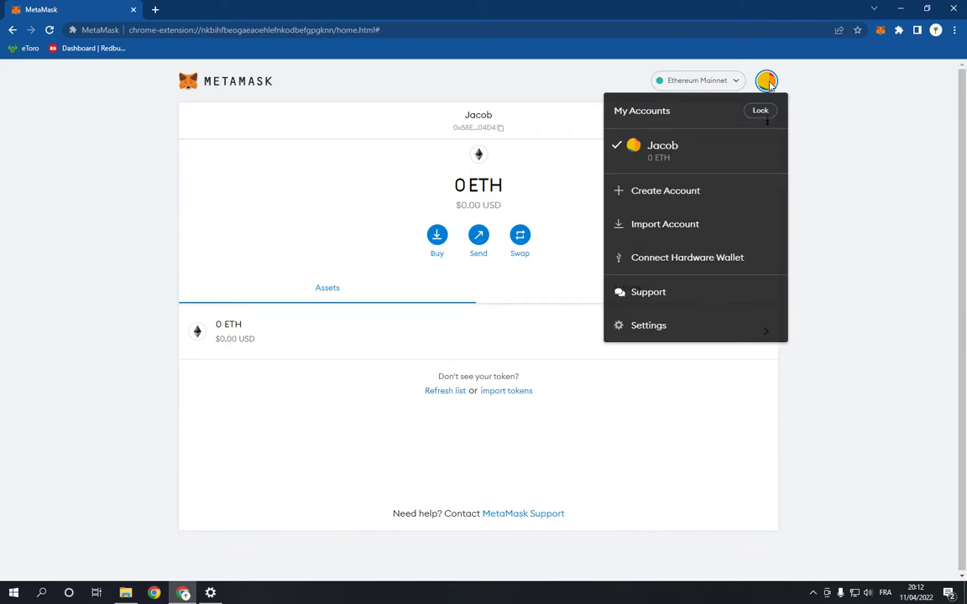
mouse_move(752, 305)
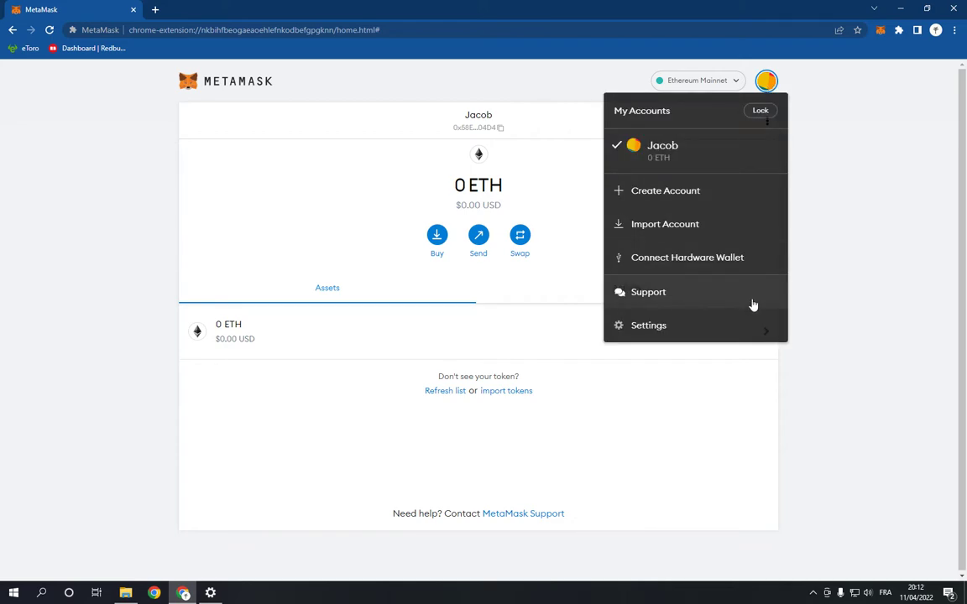
mouse_move(755, 339)
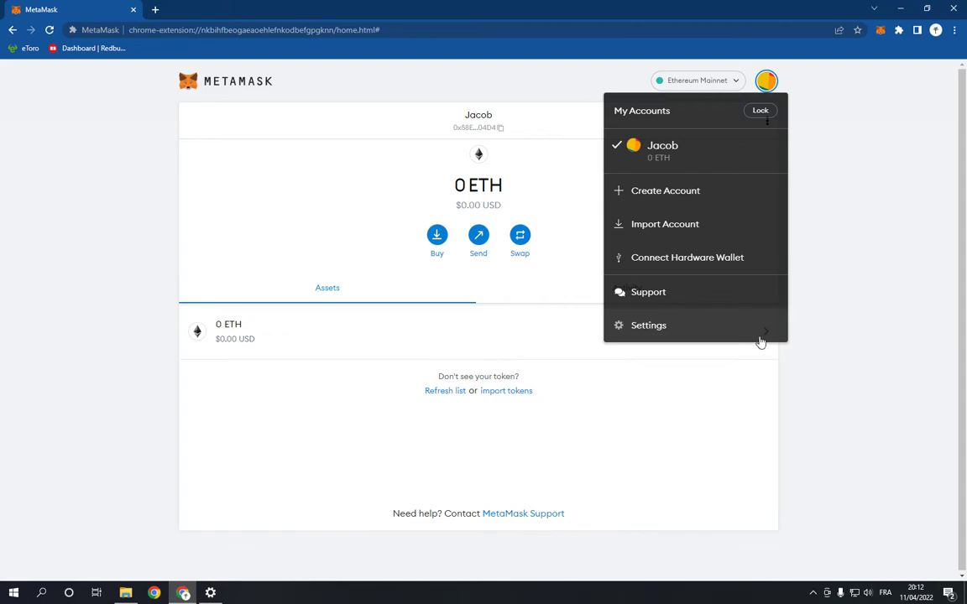
mouse_move(705, 335)
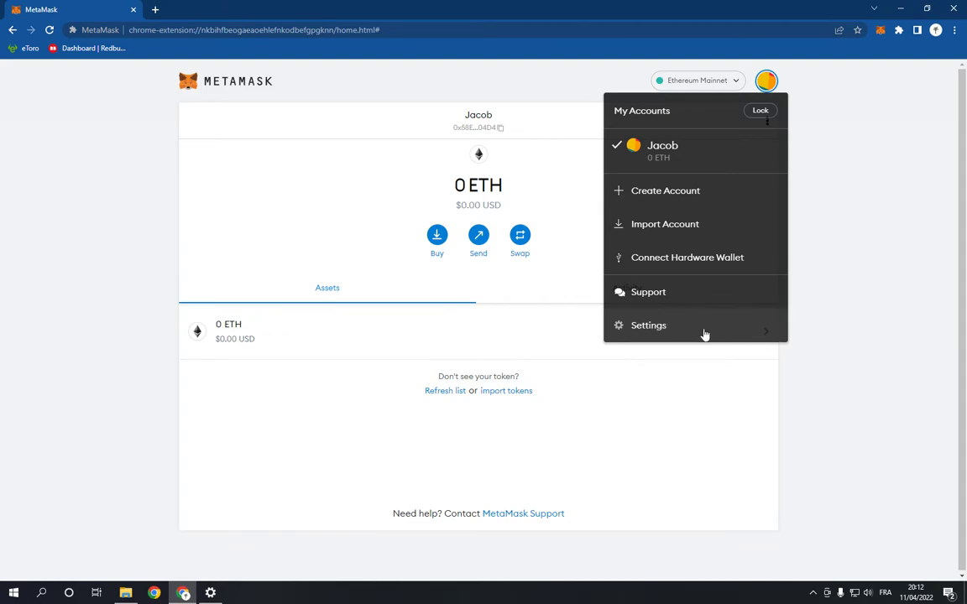
- Reach Settings > Advanced, showing state logs, mobile sync and account reset
left_click(648, 326)
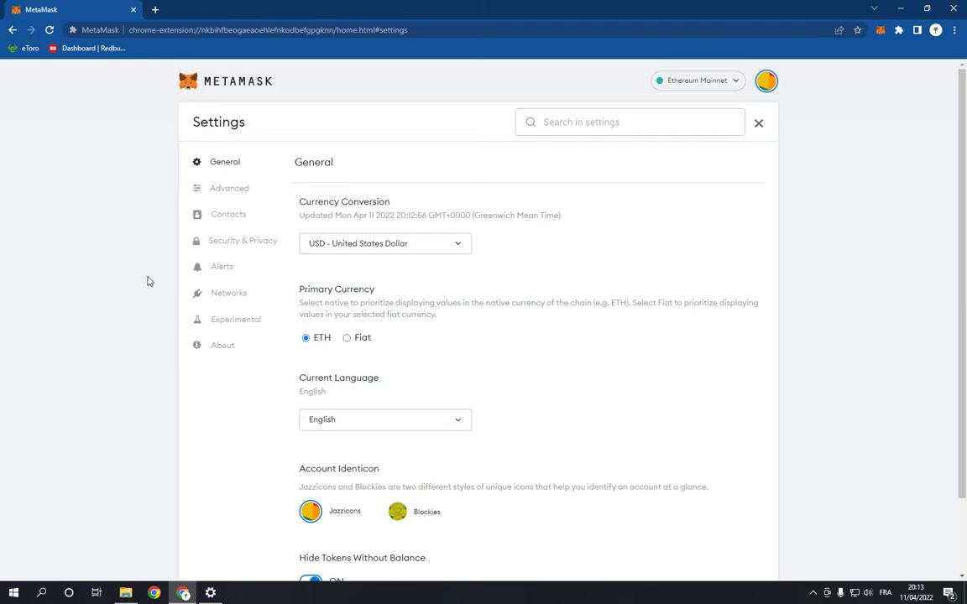
left_click(228, 188)
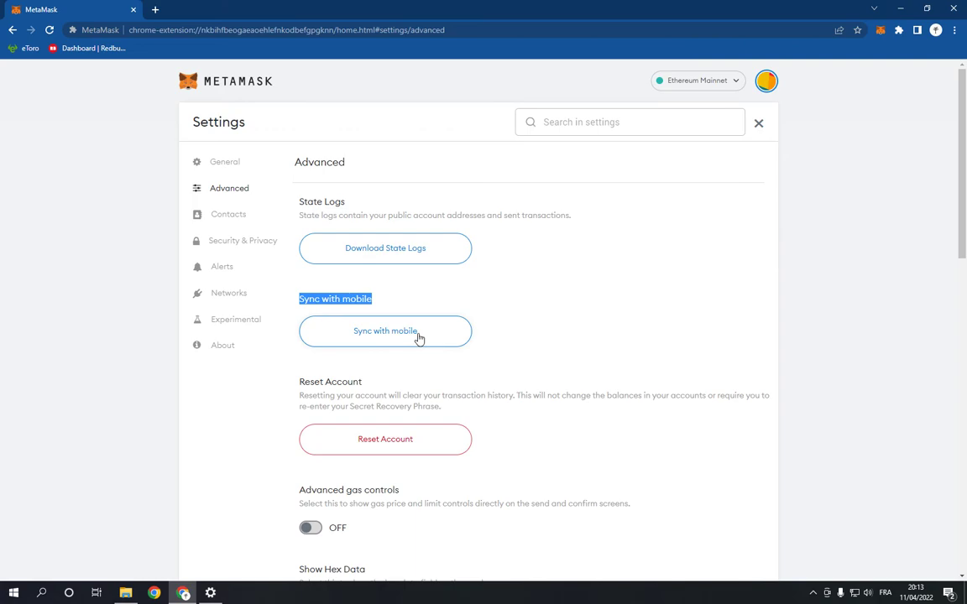
- View the temporarily-disabled Sync with mobile notice, then cancel back to the 0 ETH home
left_click(384, 331)
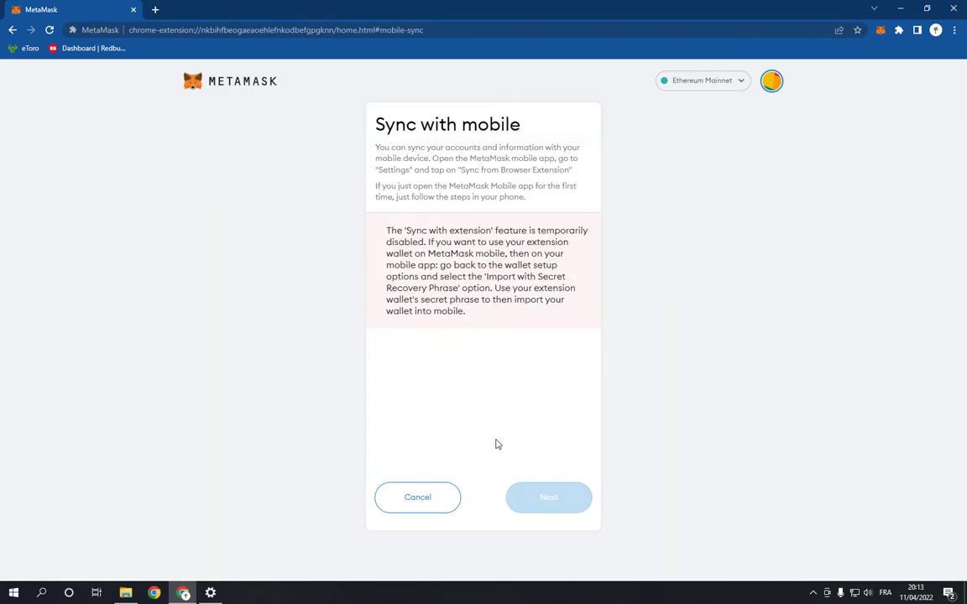
left_click(417, 497)
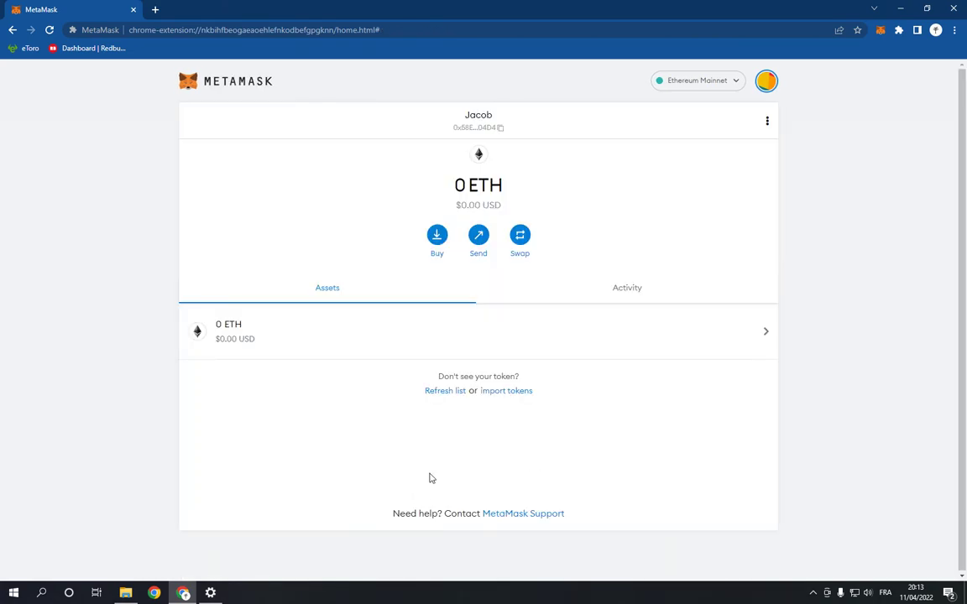